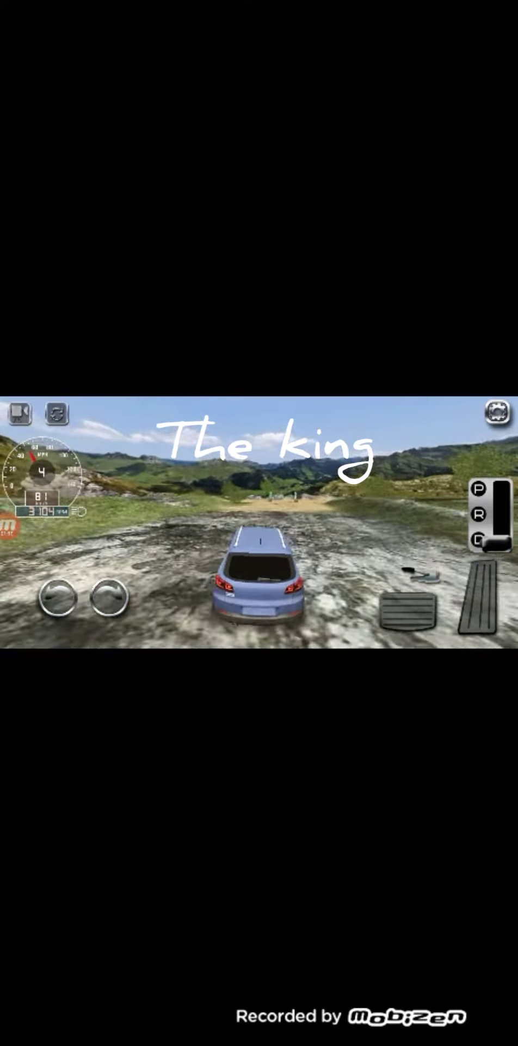
- Hold the gas and drive the blue SUV straight across the mud toward the flags
click(482, 600)
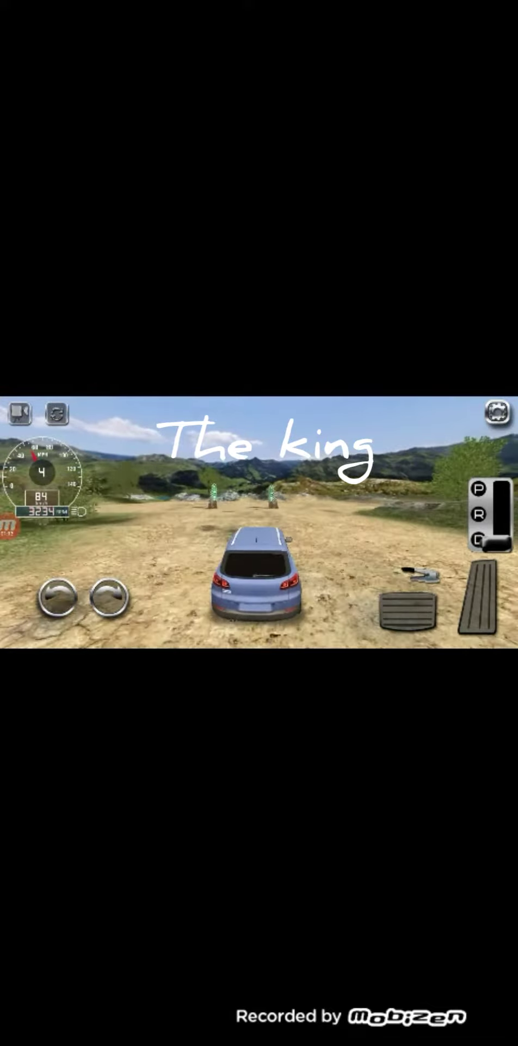